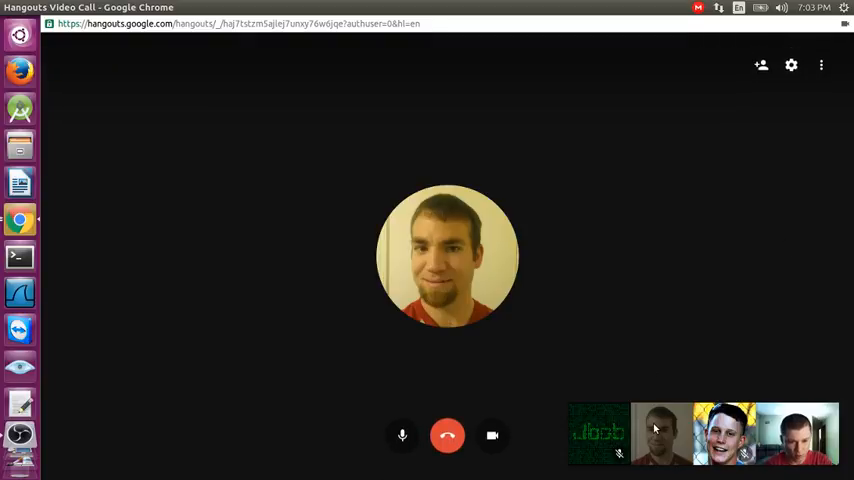
pyautogui.moveTo(662, 428)
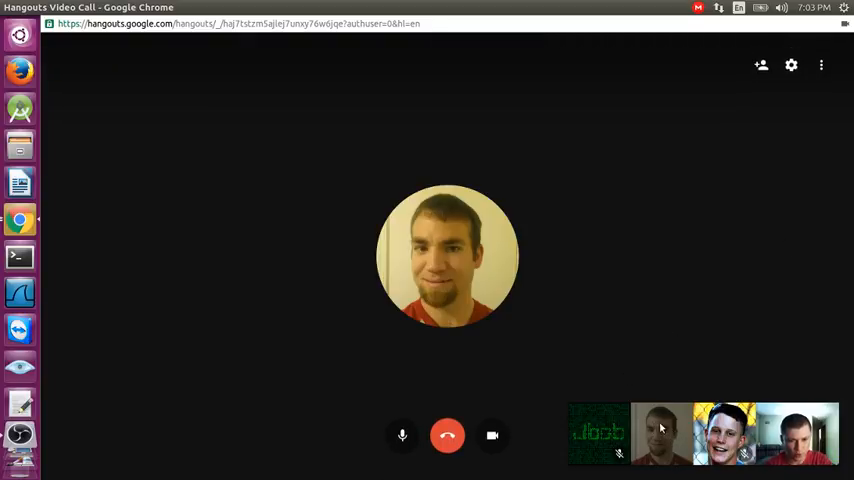
pyautogui.moveTo(462, 268)
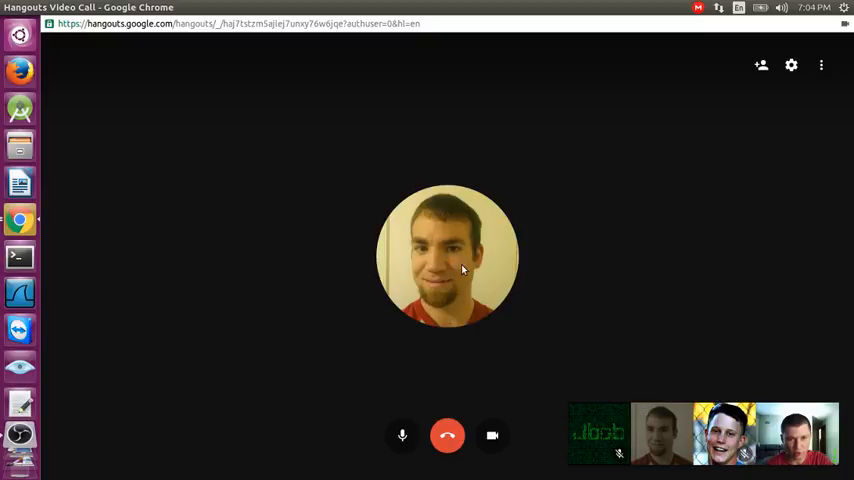
pyautogui.moveTo(693, 318)
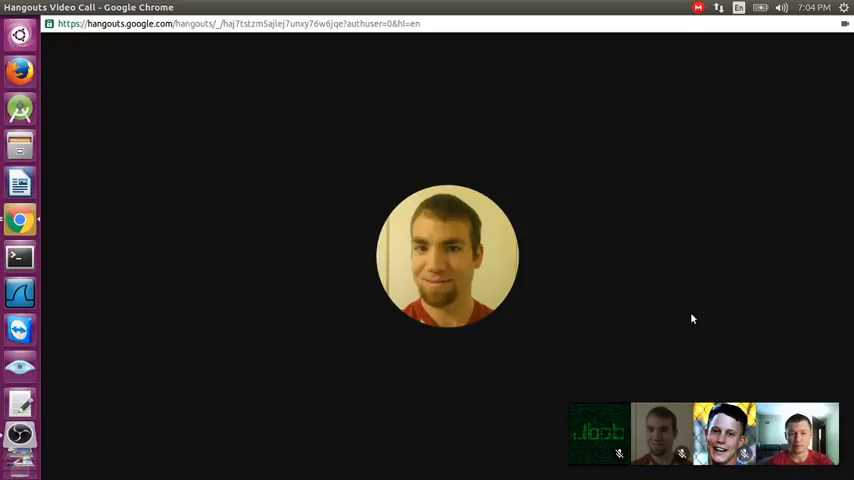
pyautogui.moveTo(688, 234)
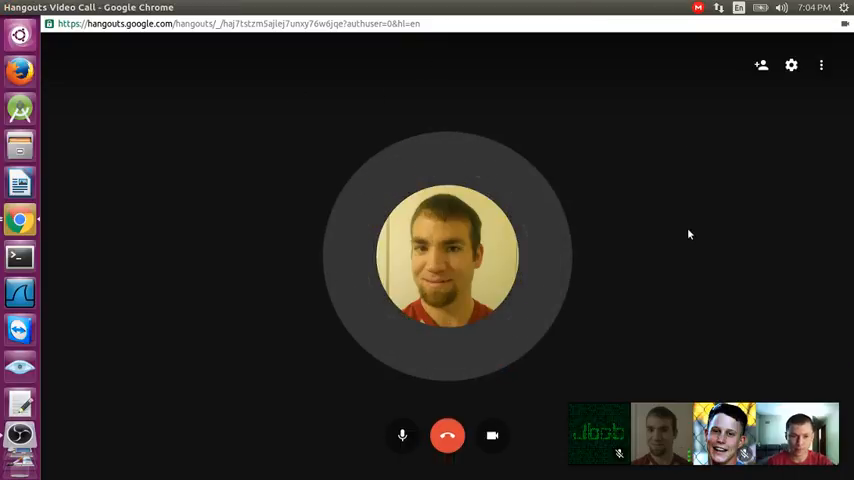
pyautogui.moveTo(748, 244)
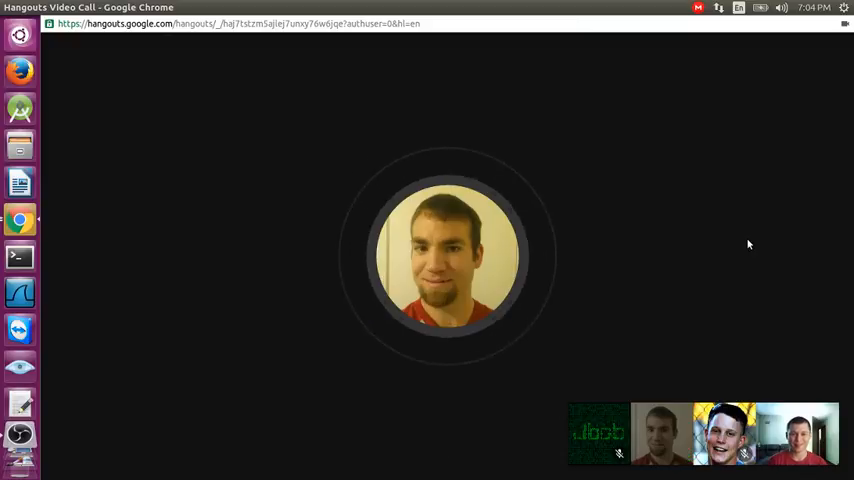
pyautogui.moveTo(636, 200)
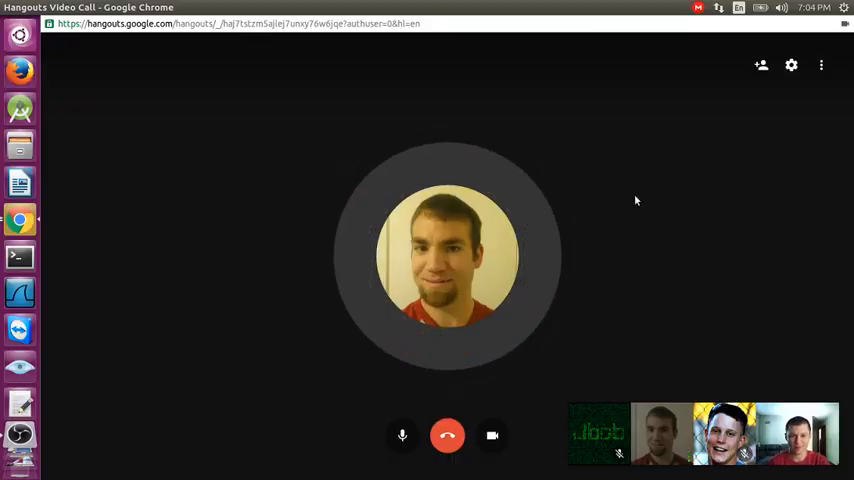
pyautogui.moveTo(676, 221)
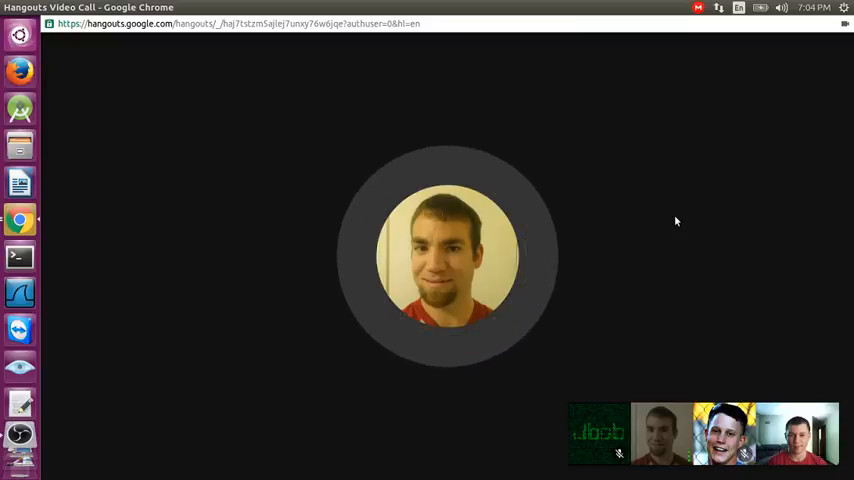
pyautogui.moveTo(754, 311)
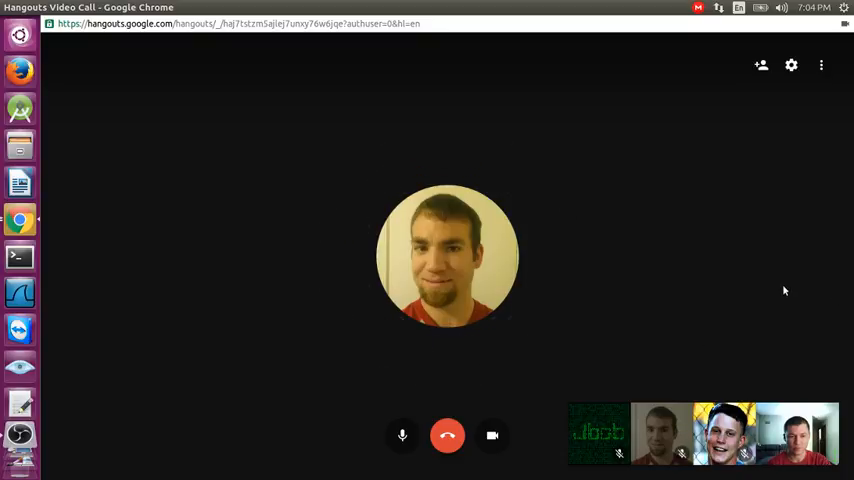
pyautogui.moveTo(806, 273)
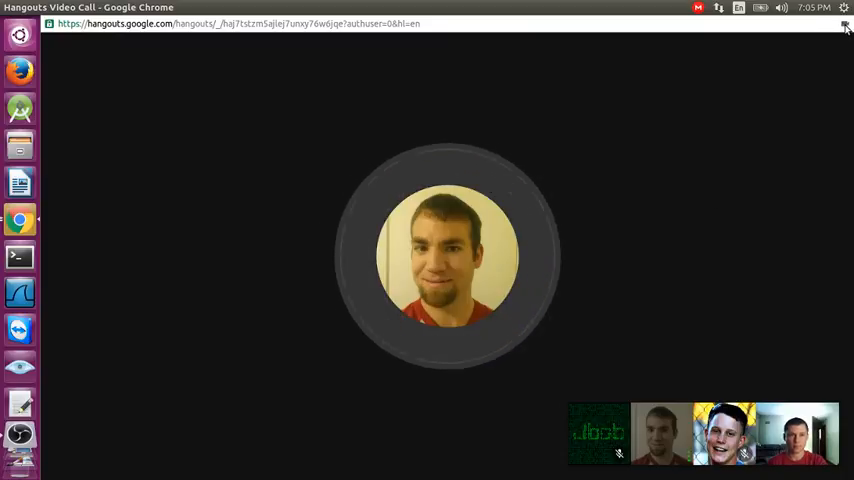
# Start screen sharing from More options, then switch the call to fullscreen.
pyautogui.click(843, 25)
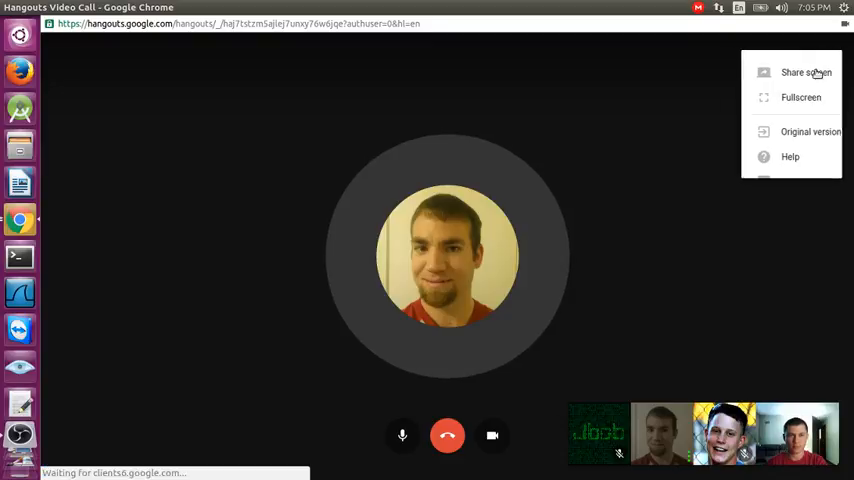
pyautogui.click(800, 97)
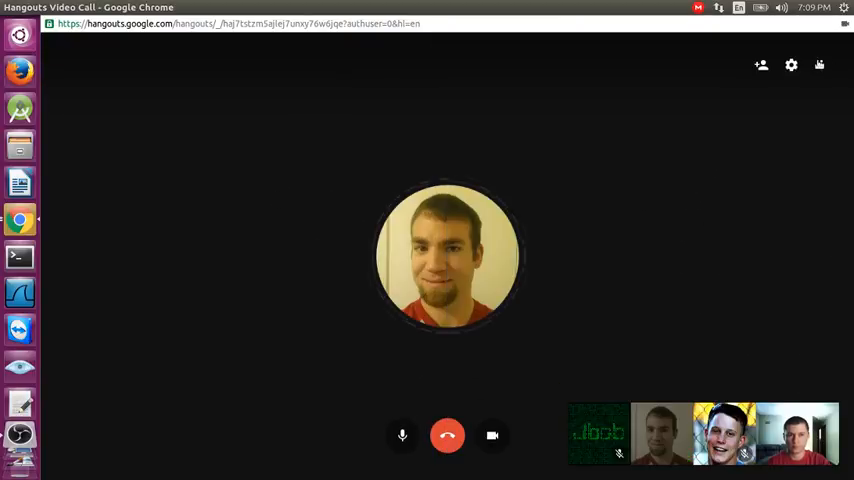
pyautogui.click(790, 65)
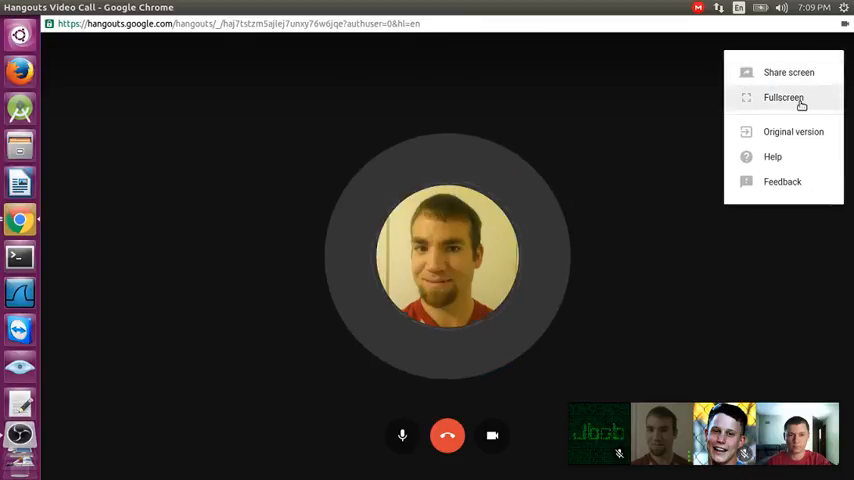
pyautogui.click(780, 97)
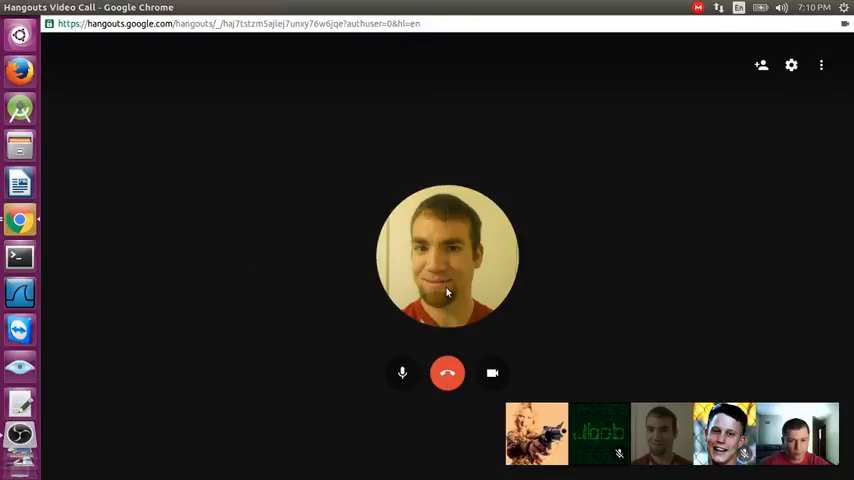
pyautogui.click(821, 65)
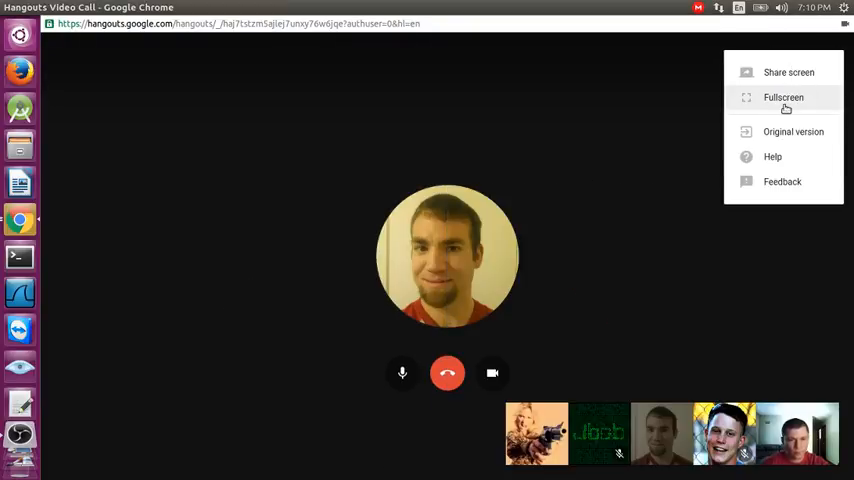
pyautogui.click(781, 97)
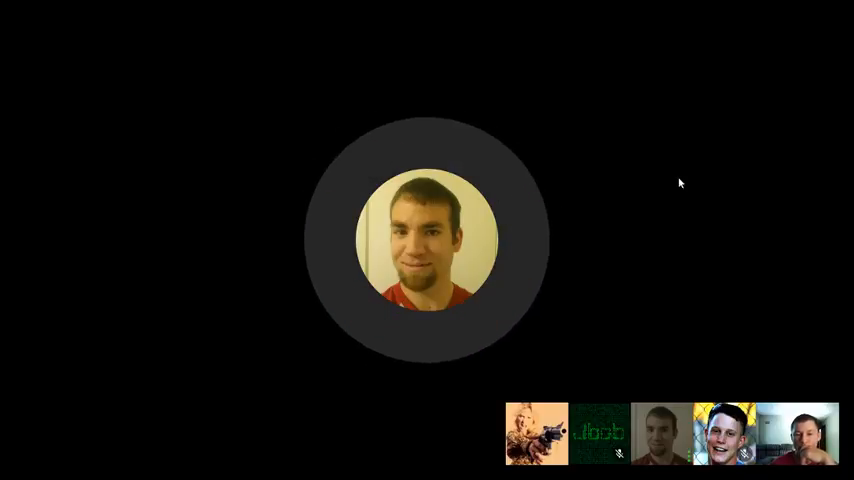
# Bring up the page's context menu and dismiss it.
pyautogui.rightClick(680, 183)
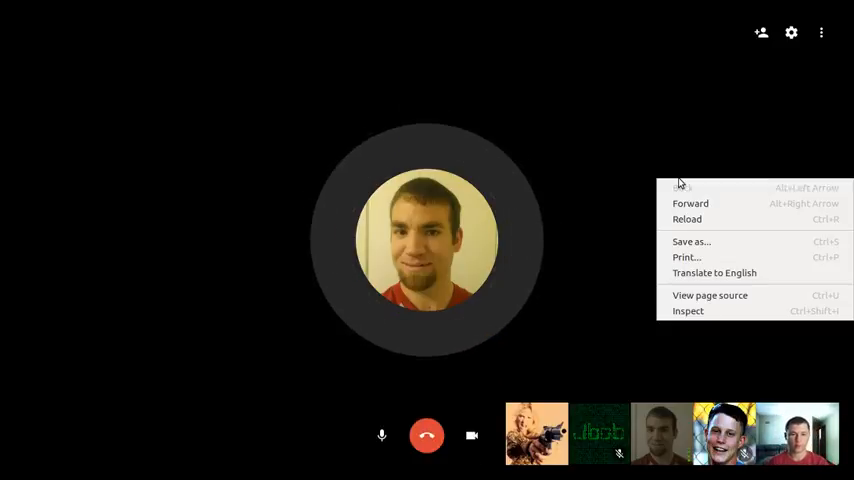
pyautogui.click(649, 93)
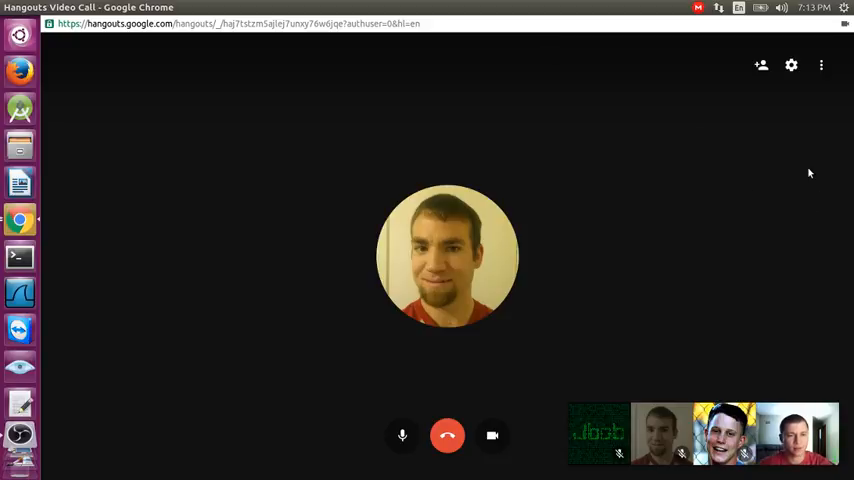
pyautogui.click(821, 65)
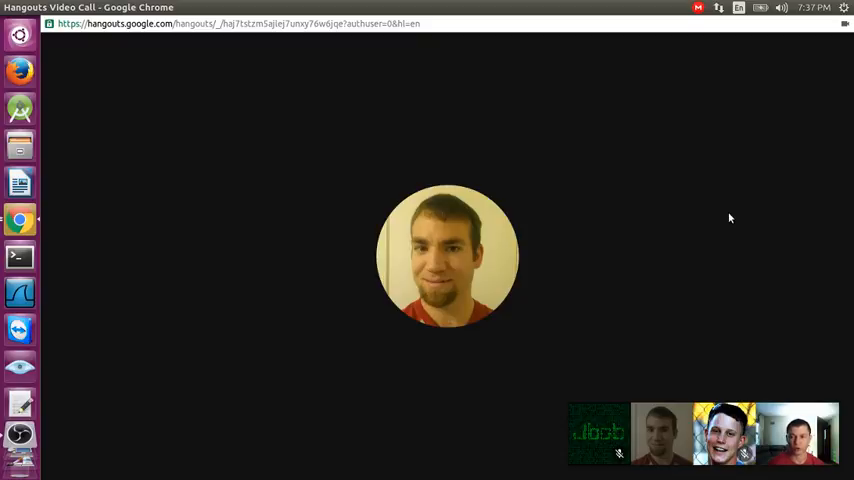
pyautogui.moveTo(20, 219)
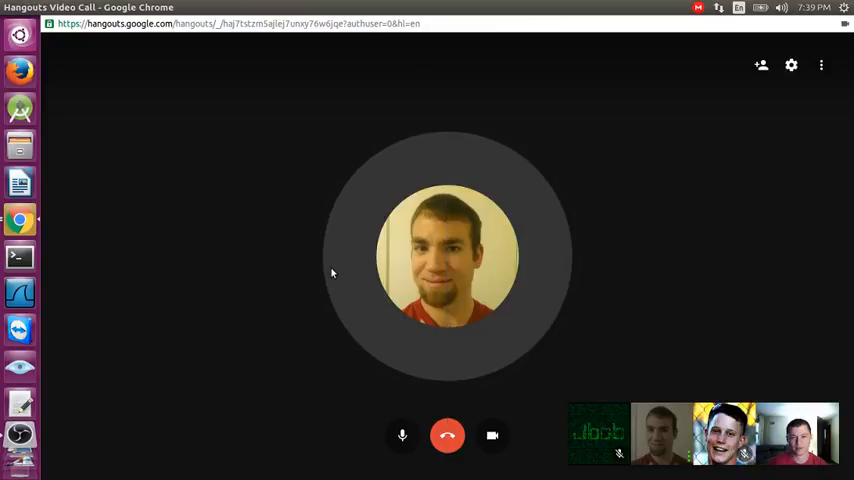
pyautogui.moveTo(269, 257)
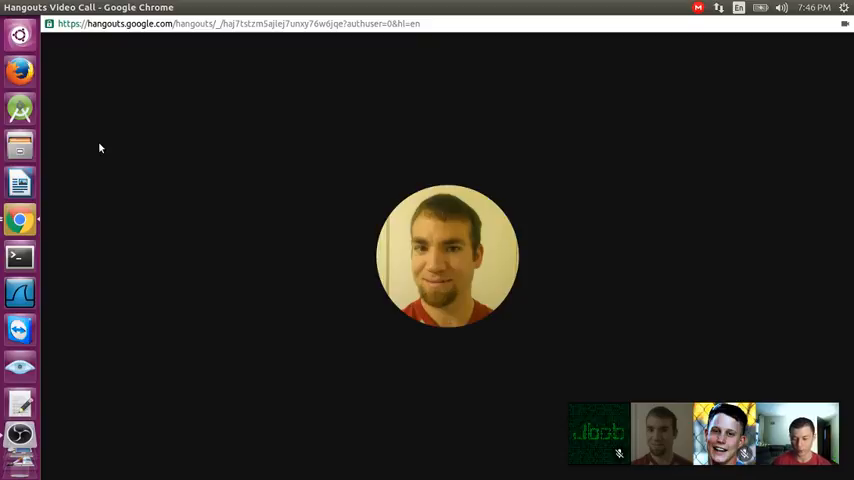
pyautogui.moveTo(80, 152)
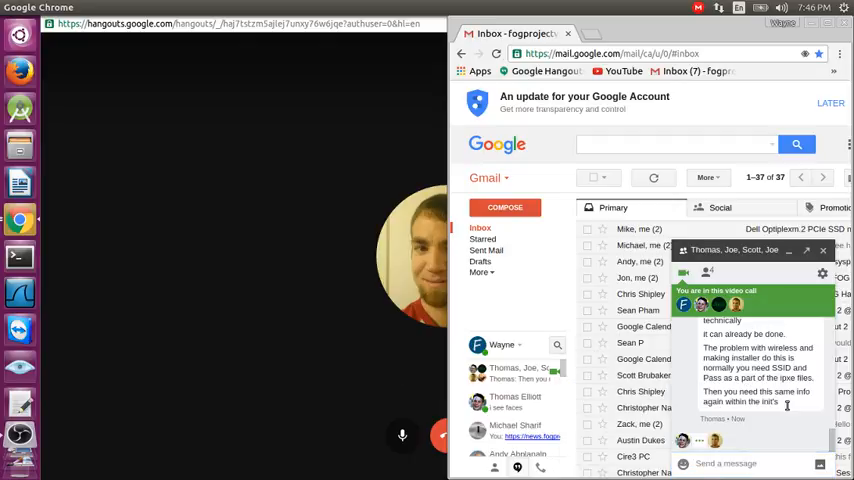
pyautogui.moveTo(709, 352)
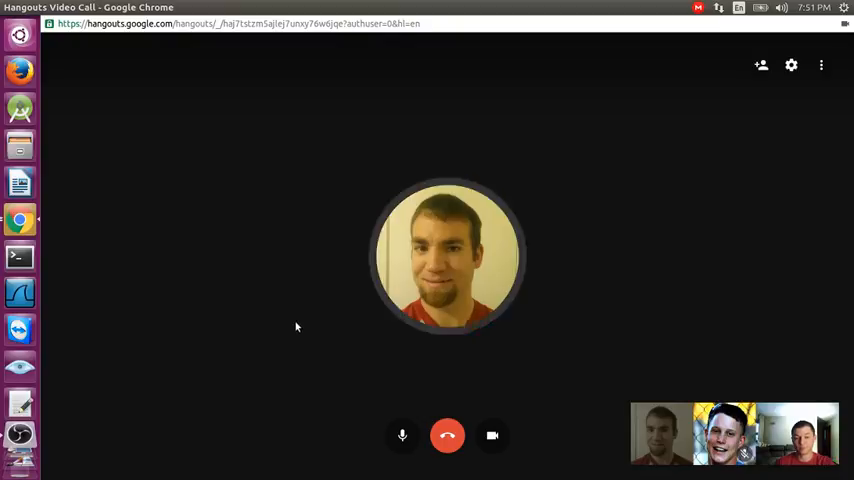
pyautogui.moveTo(736, 279)
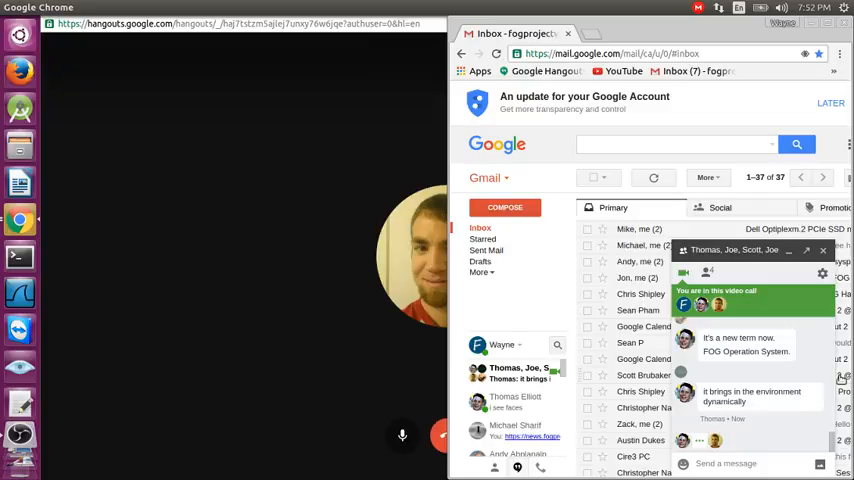
# Send the reply 'Yep' in the Gmail chat panel's group conversation.
pyautogui.write('Yep')
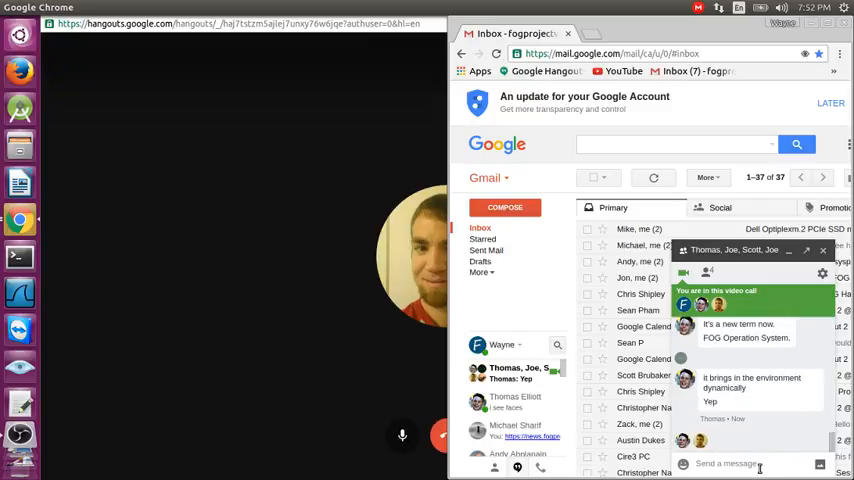